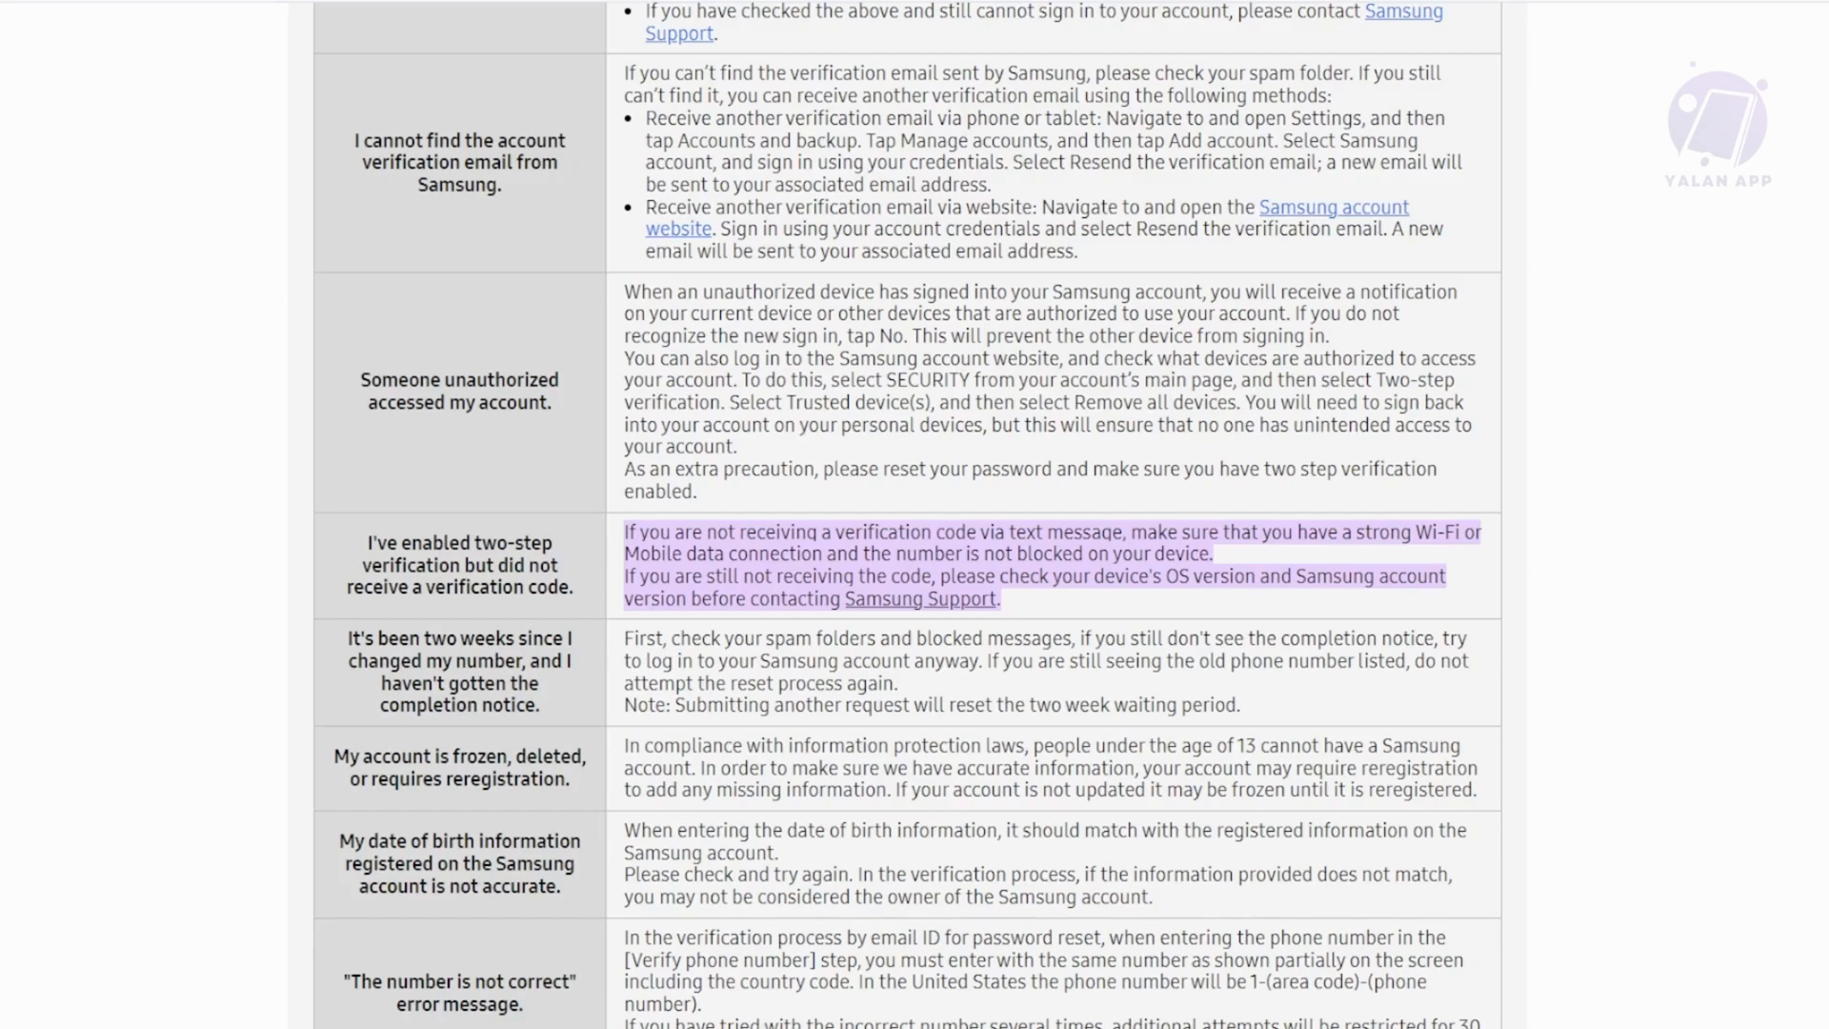
{"action": "mouse_move", "coordinate": [1391, 470]}
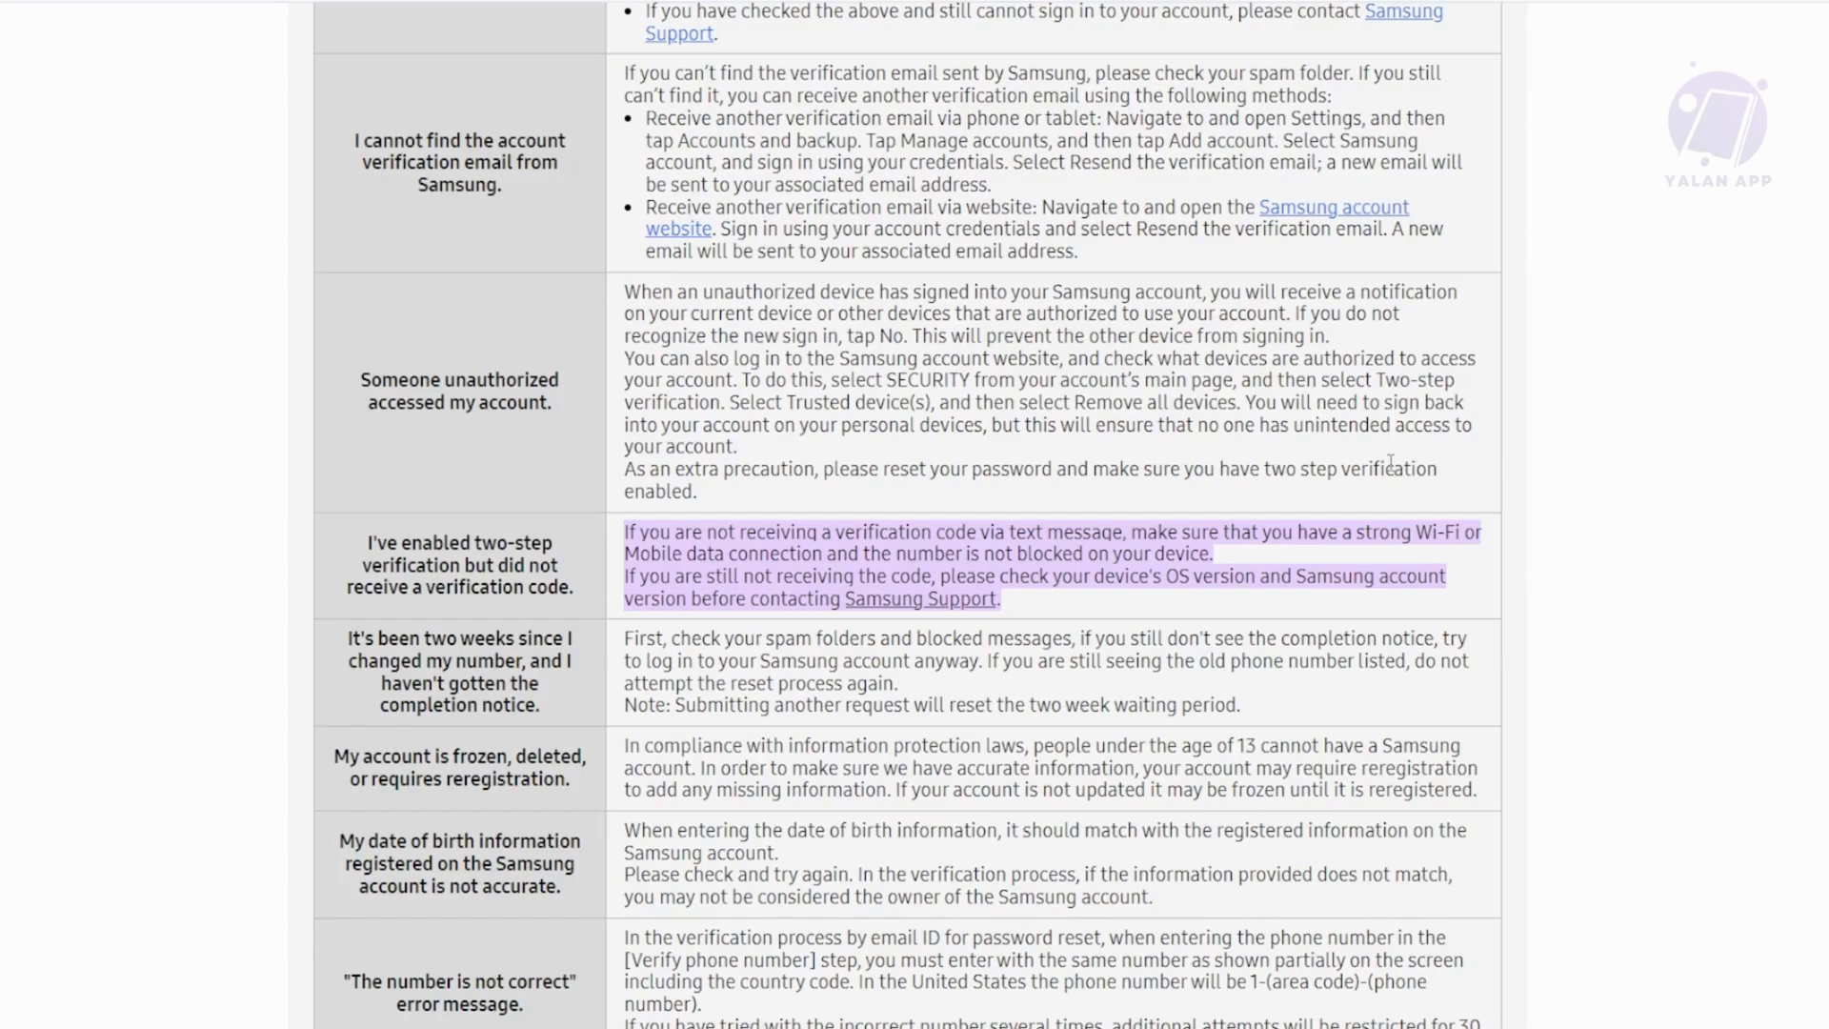
{"action": "mouse_move", "coordinate": [1256, 560]}
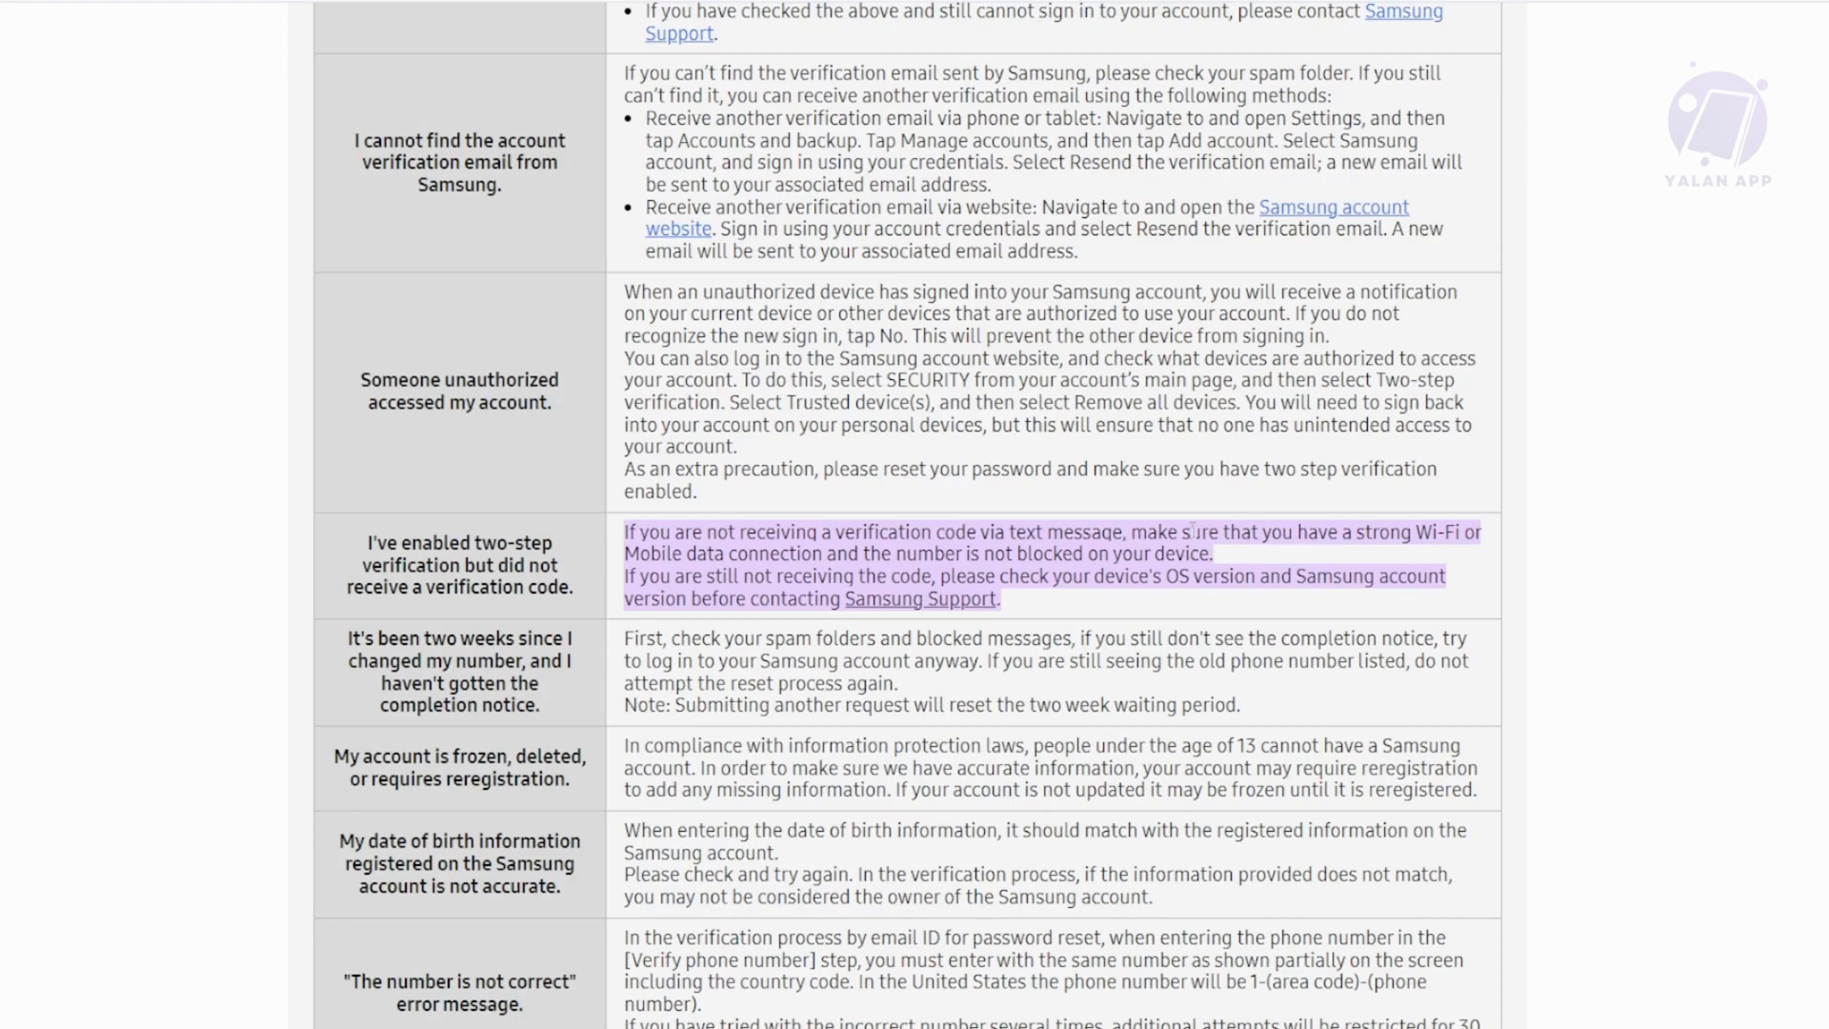
Bring up the Samsung Community thread with Paktas's reply about the country code.
{"action": "double_click", "coordinate": [888, 785]}
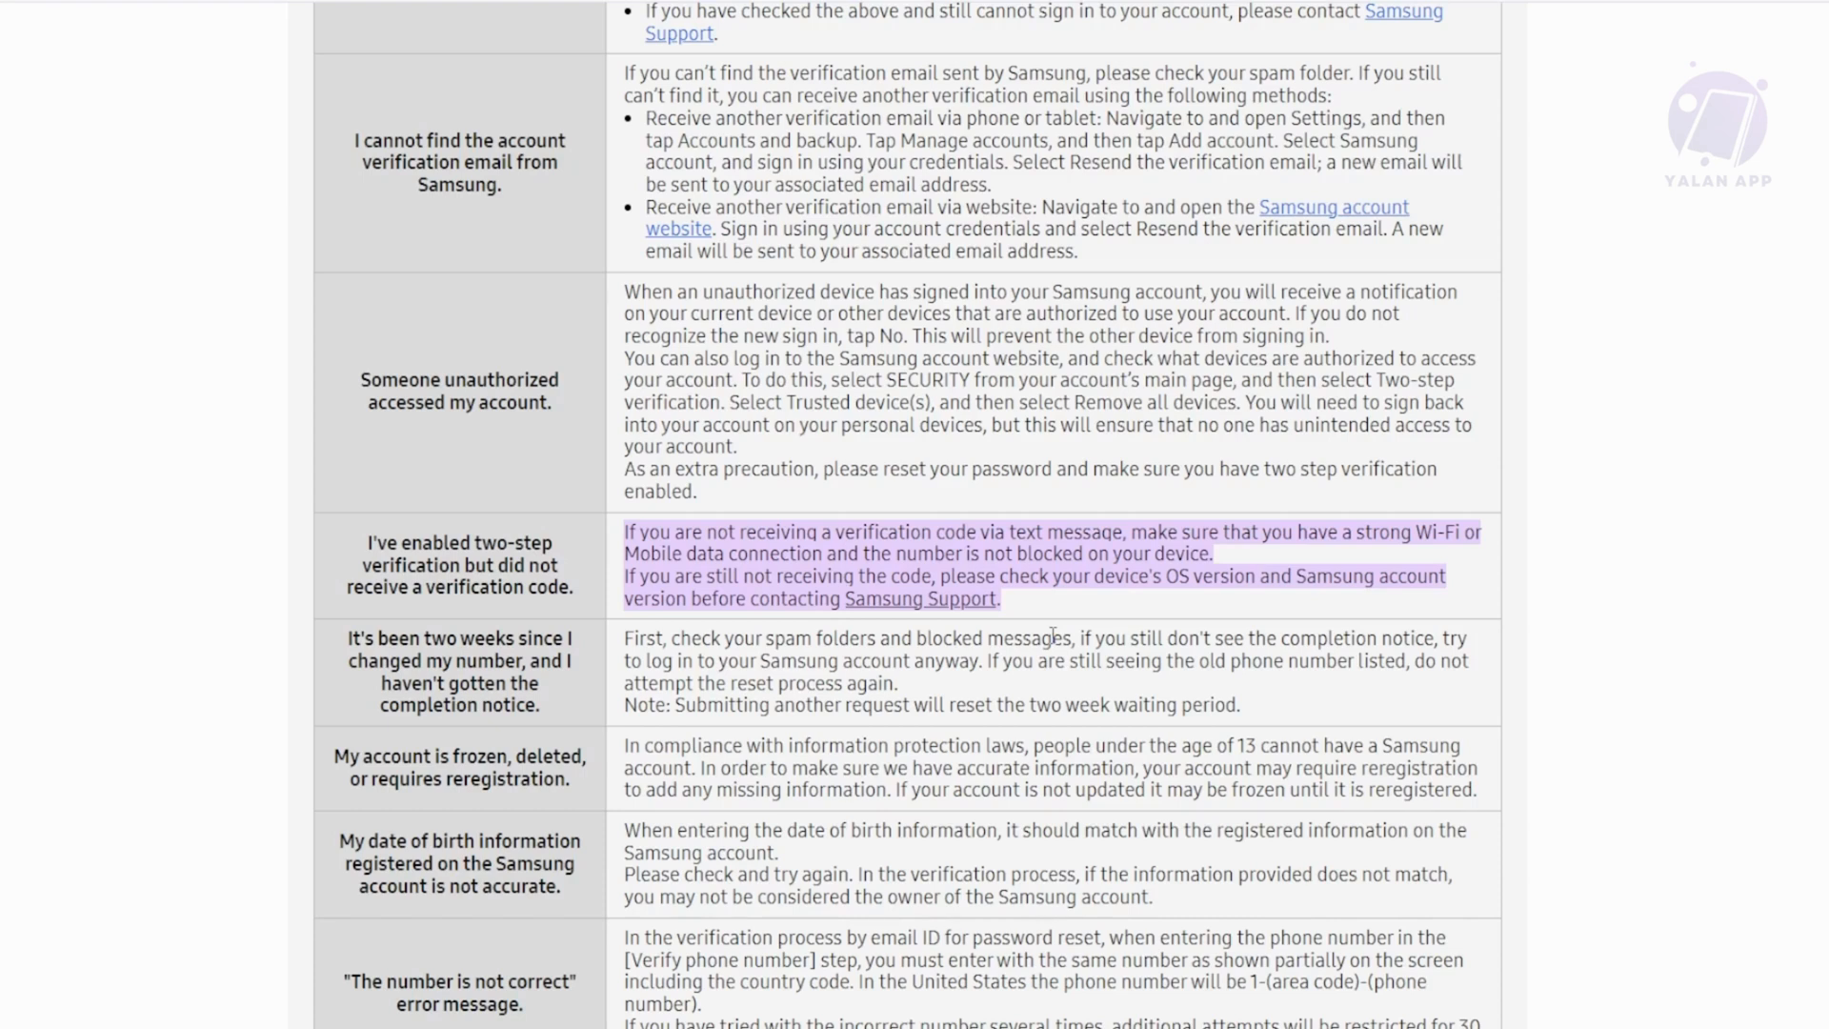
{"action": "mouse_move", "coordinate": [1174, 448]}
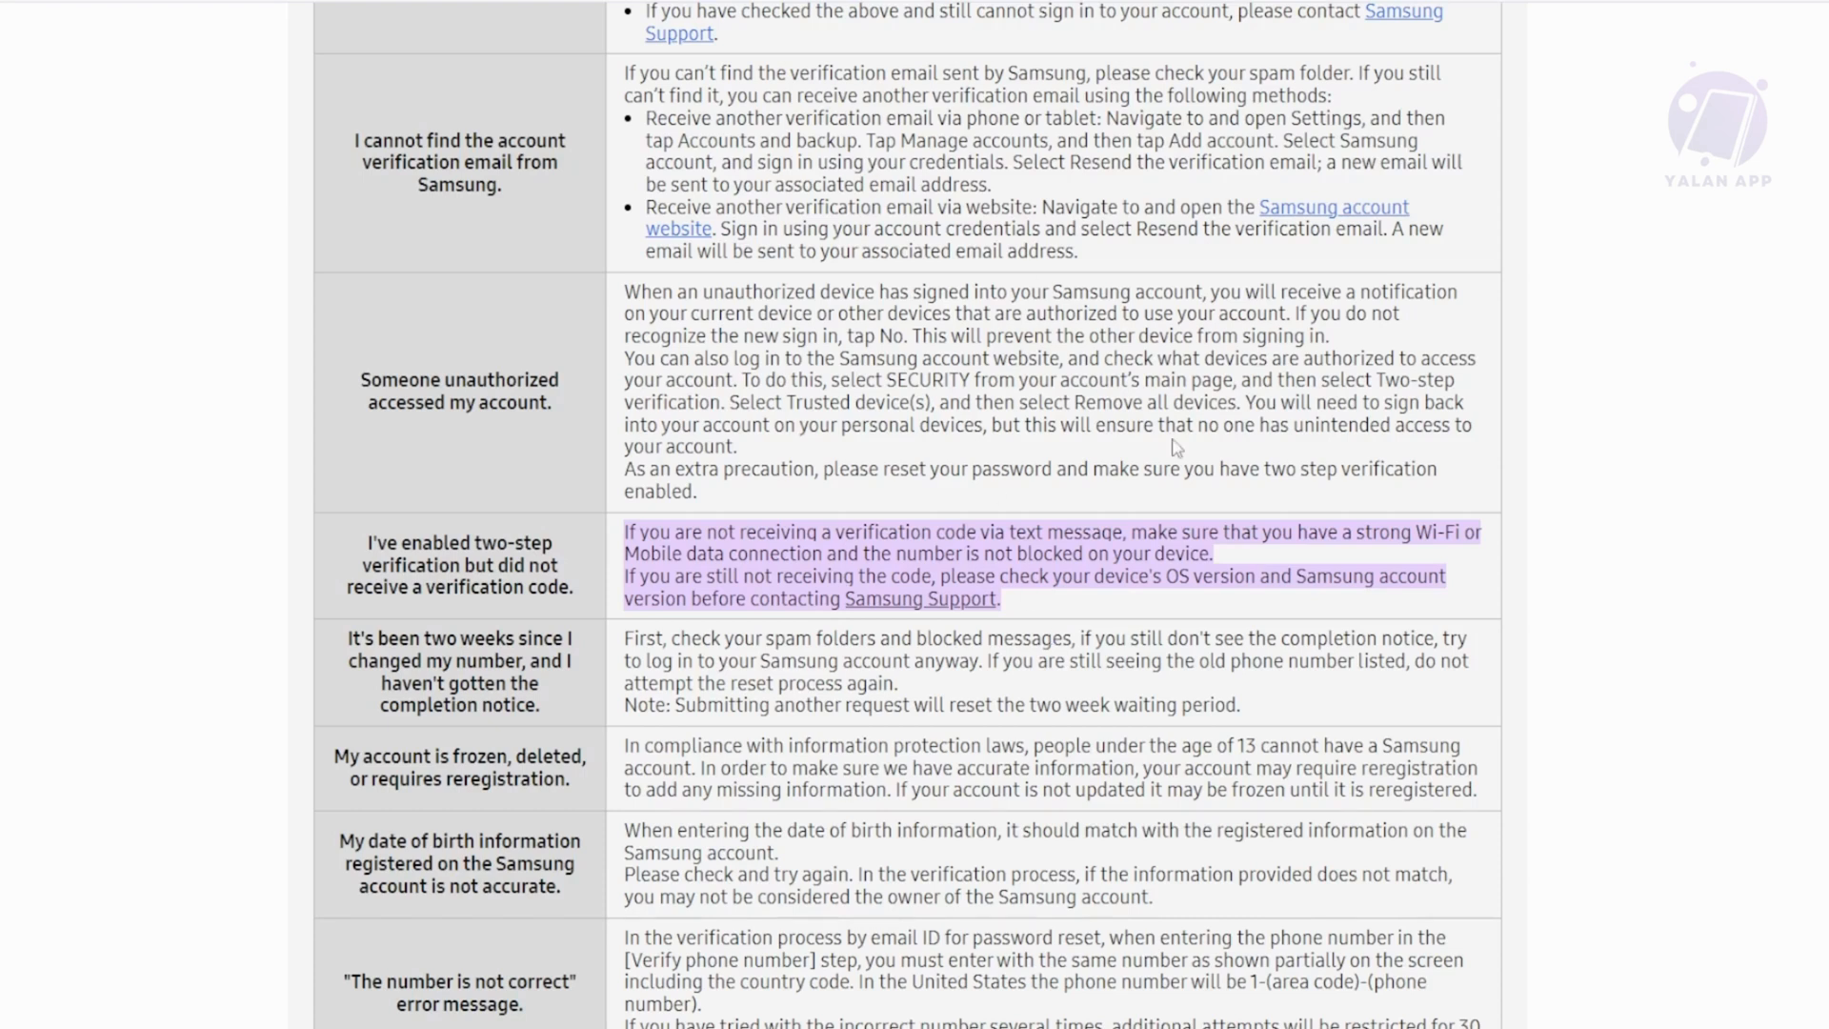
{"action": "mouse_move", "coordinate": [1429, 518]}
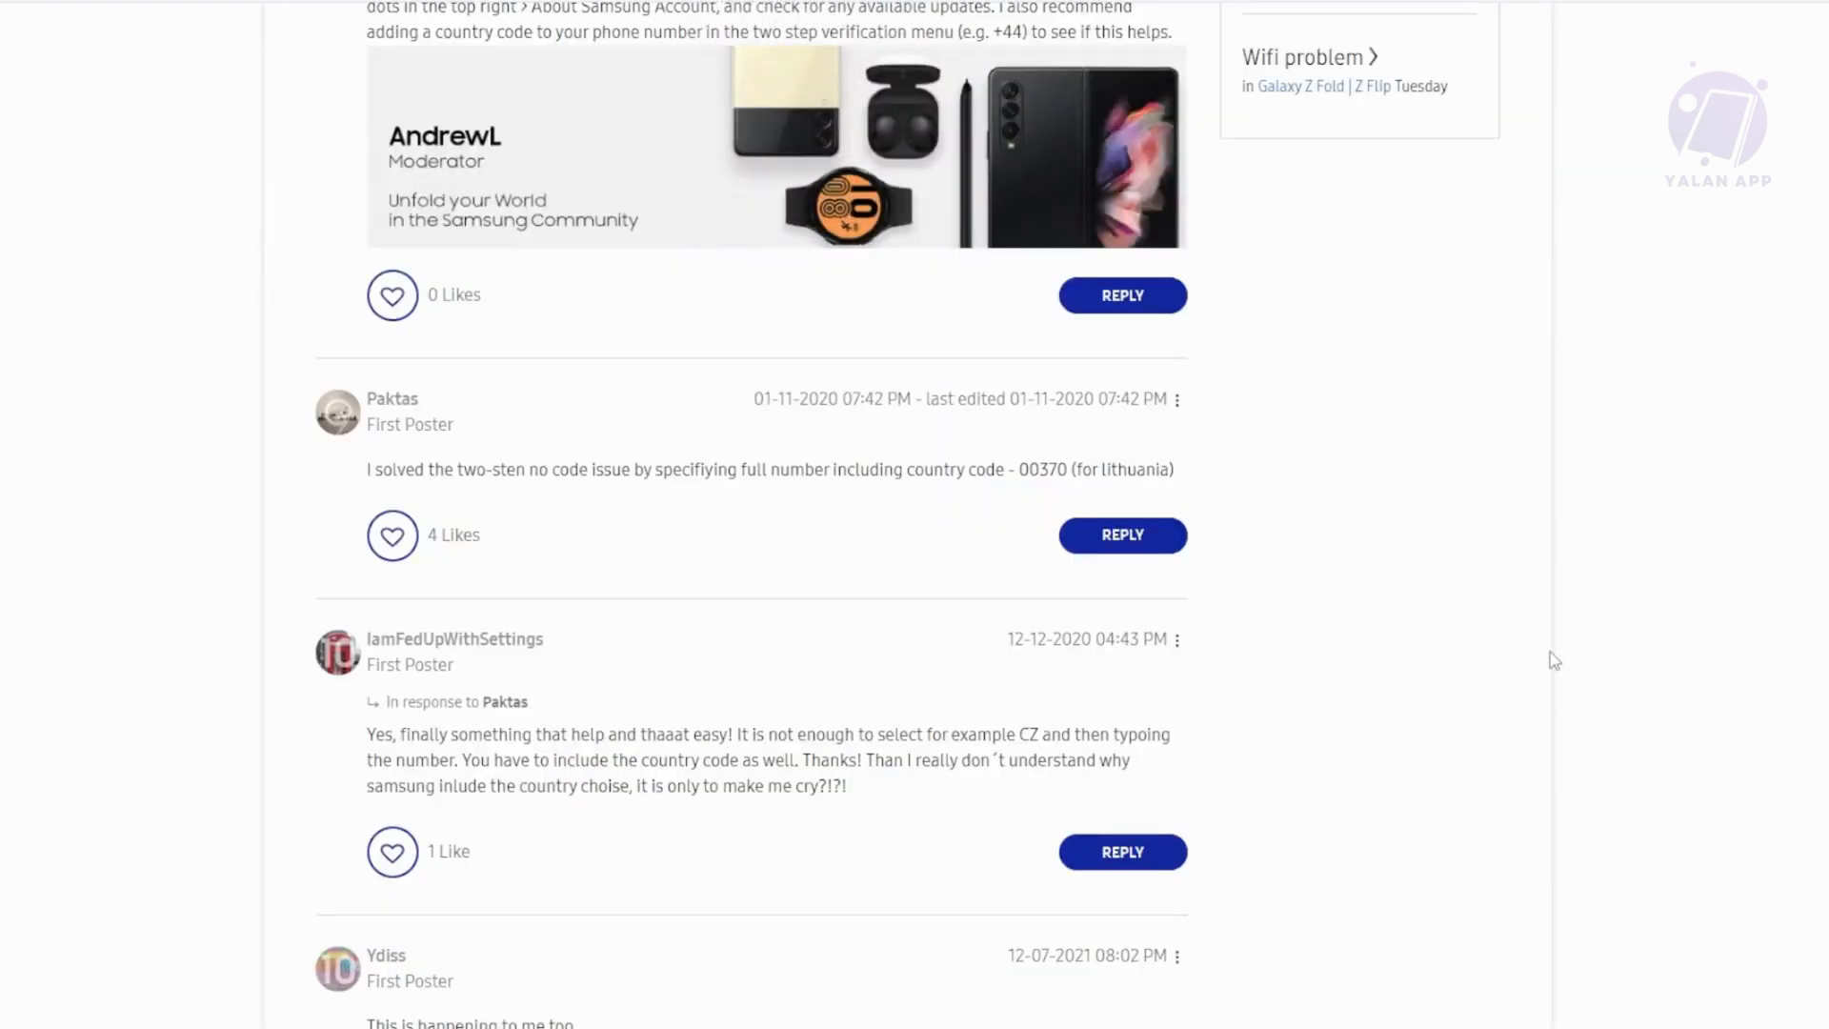
{"action": "mouse_move", "coordinate": [717, 644]}
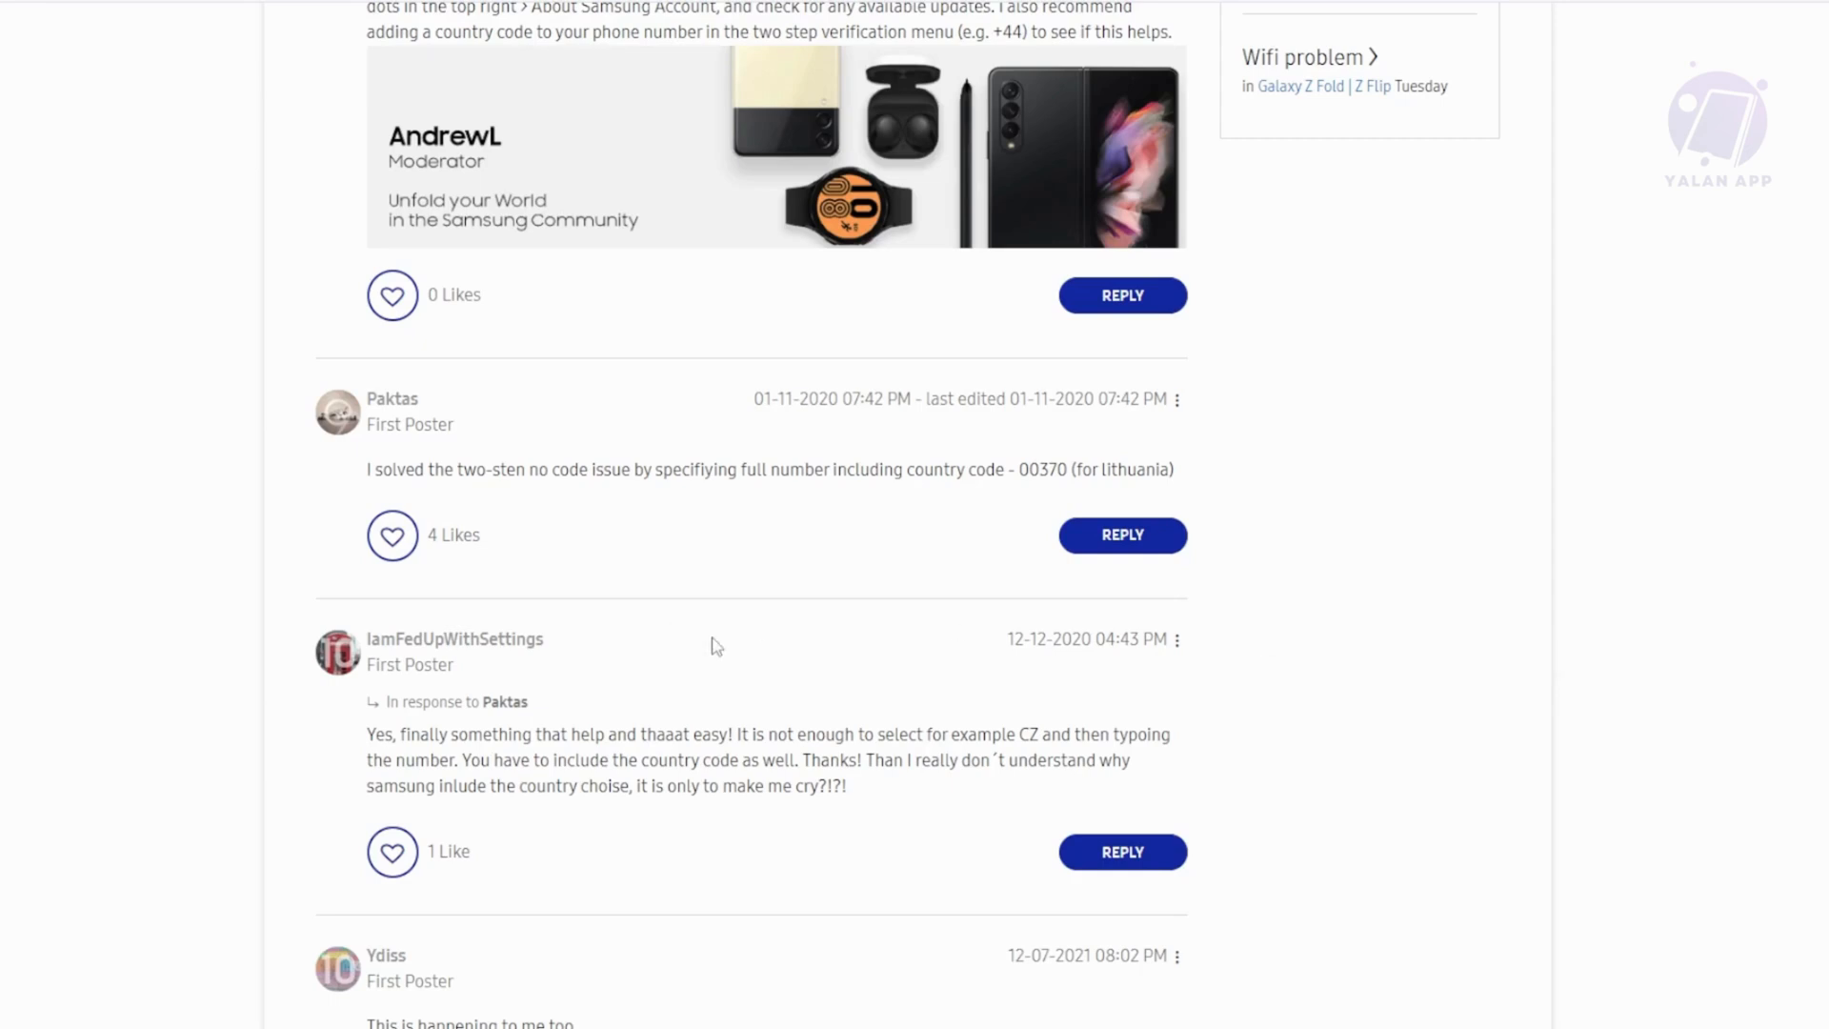
{"action": "mouse_move", "coordinate": [158, 7]}
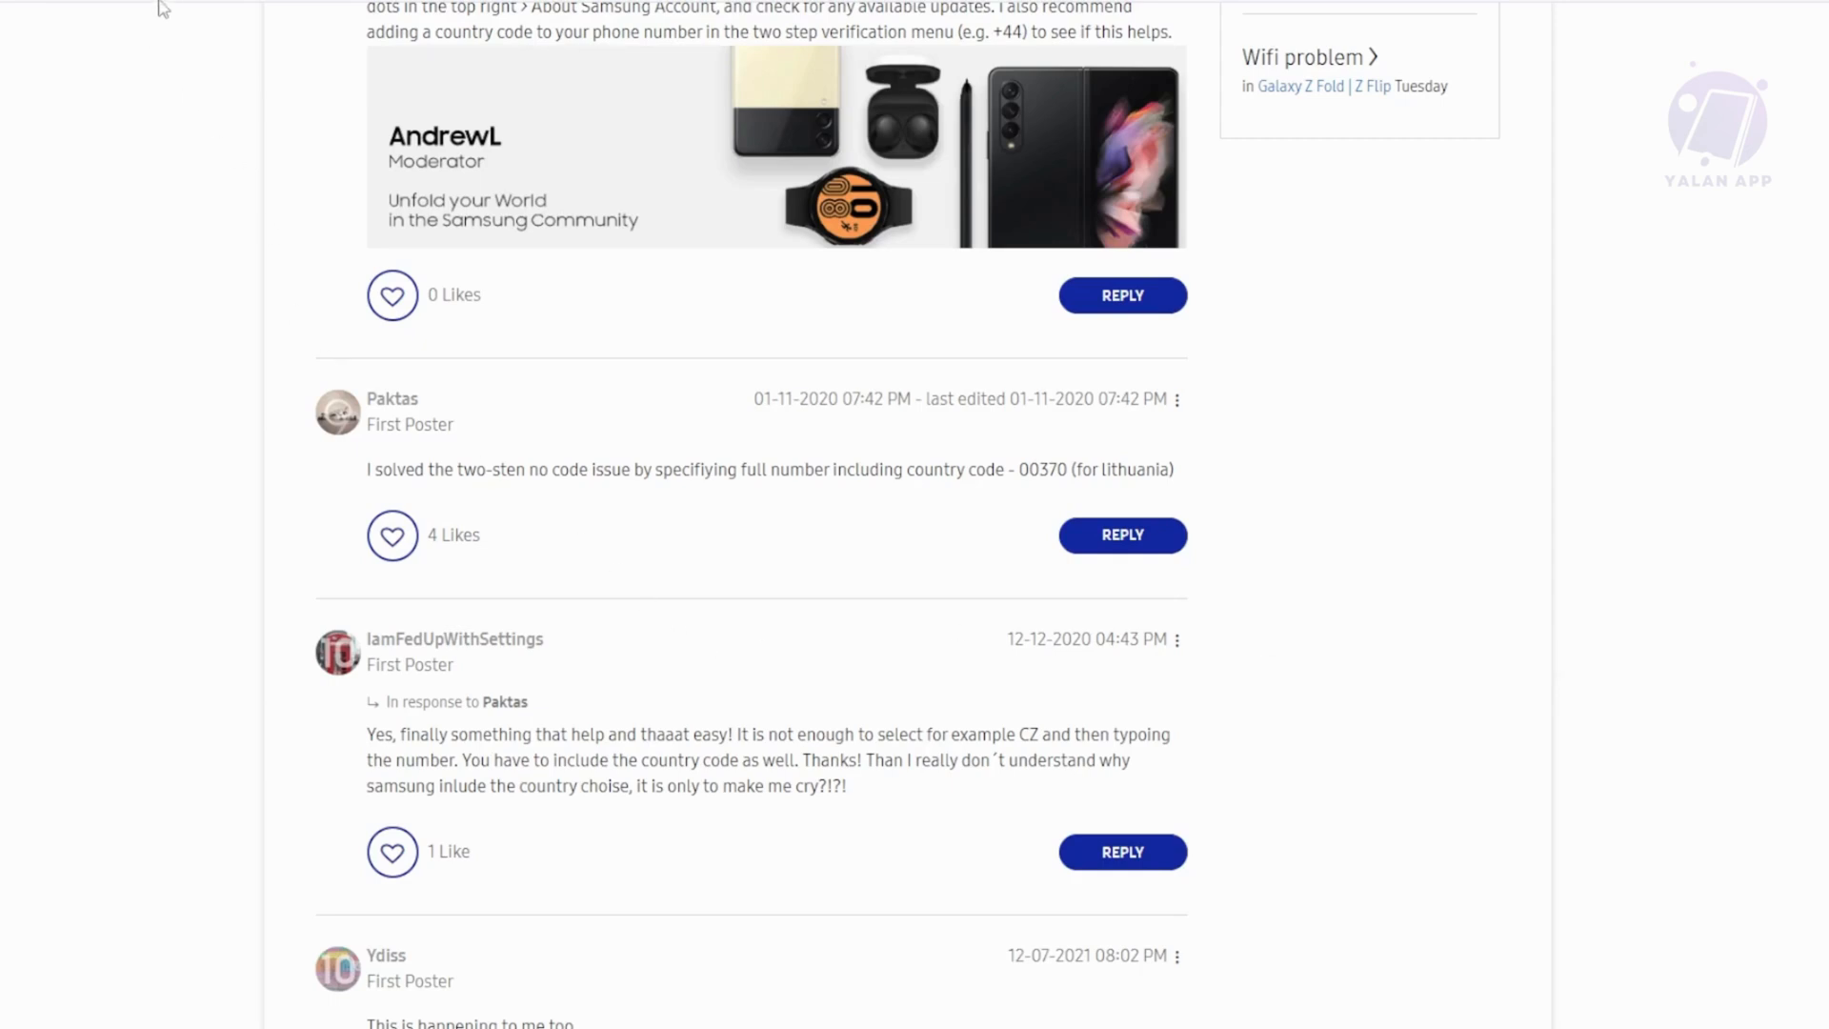
{"action": "mouse_move", "coordinate": [331, 808]}
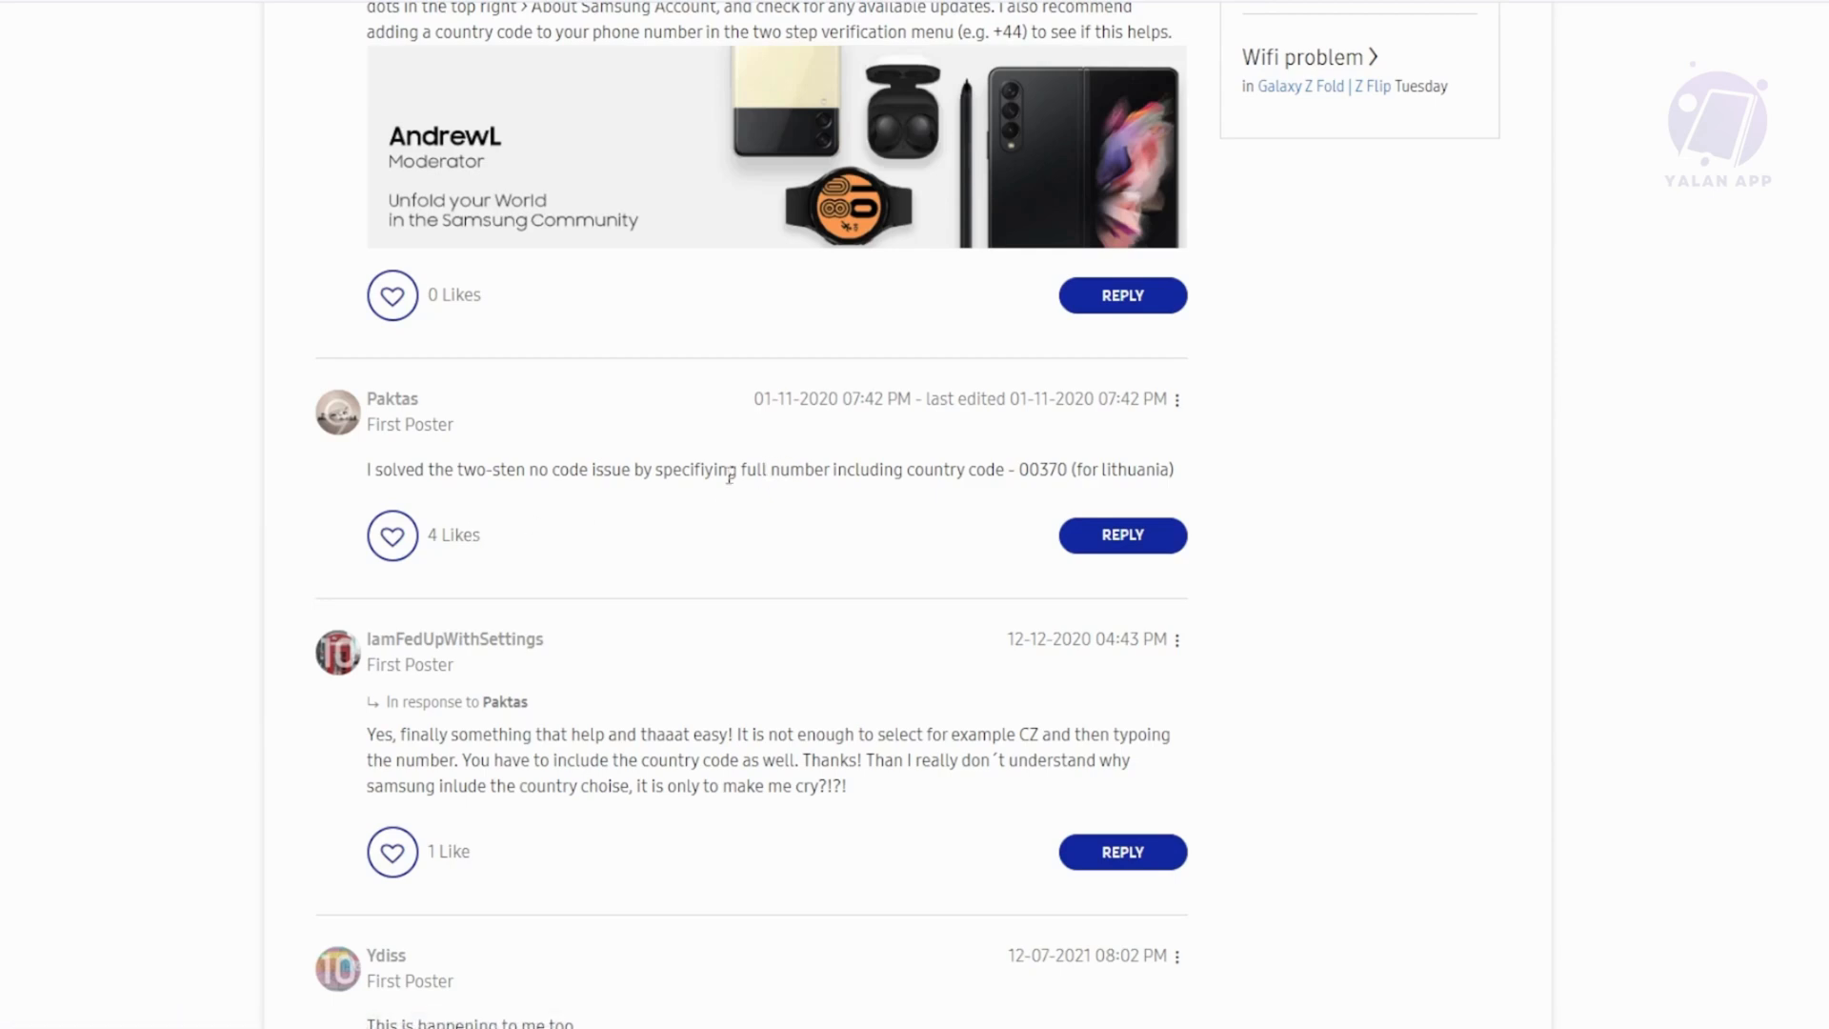
{"action": "left_click_drag", "start_coordinate": [366, 469], "coordinate": [654, 469]}
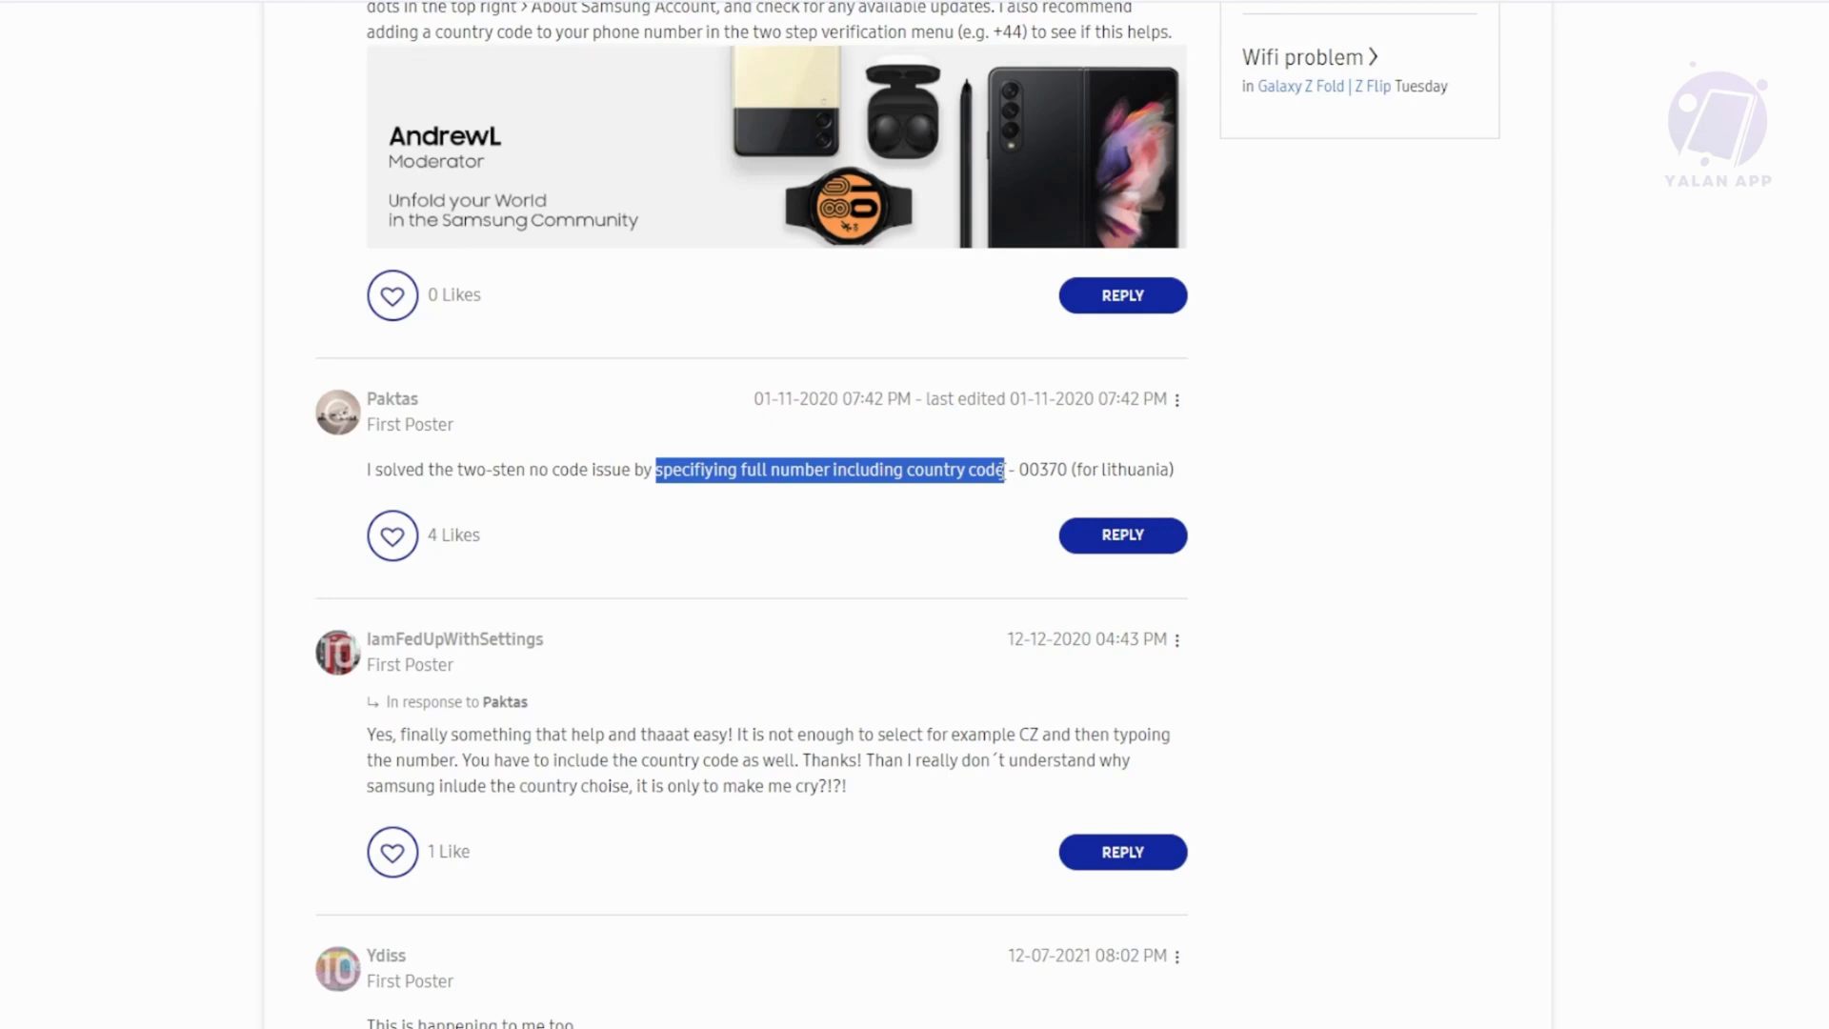
{"action": "mouse_move", "coordinate": [1029, 521]}
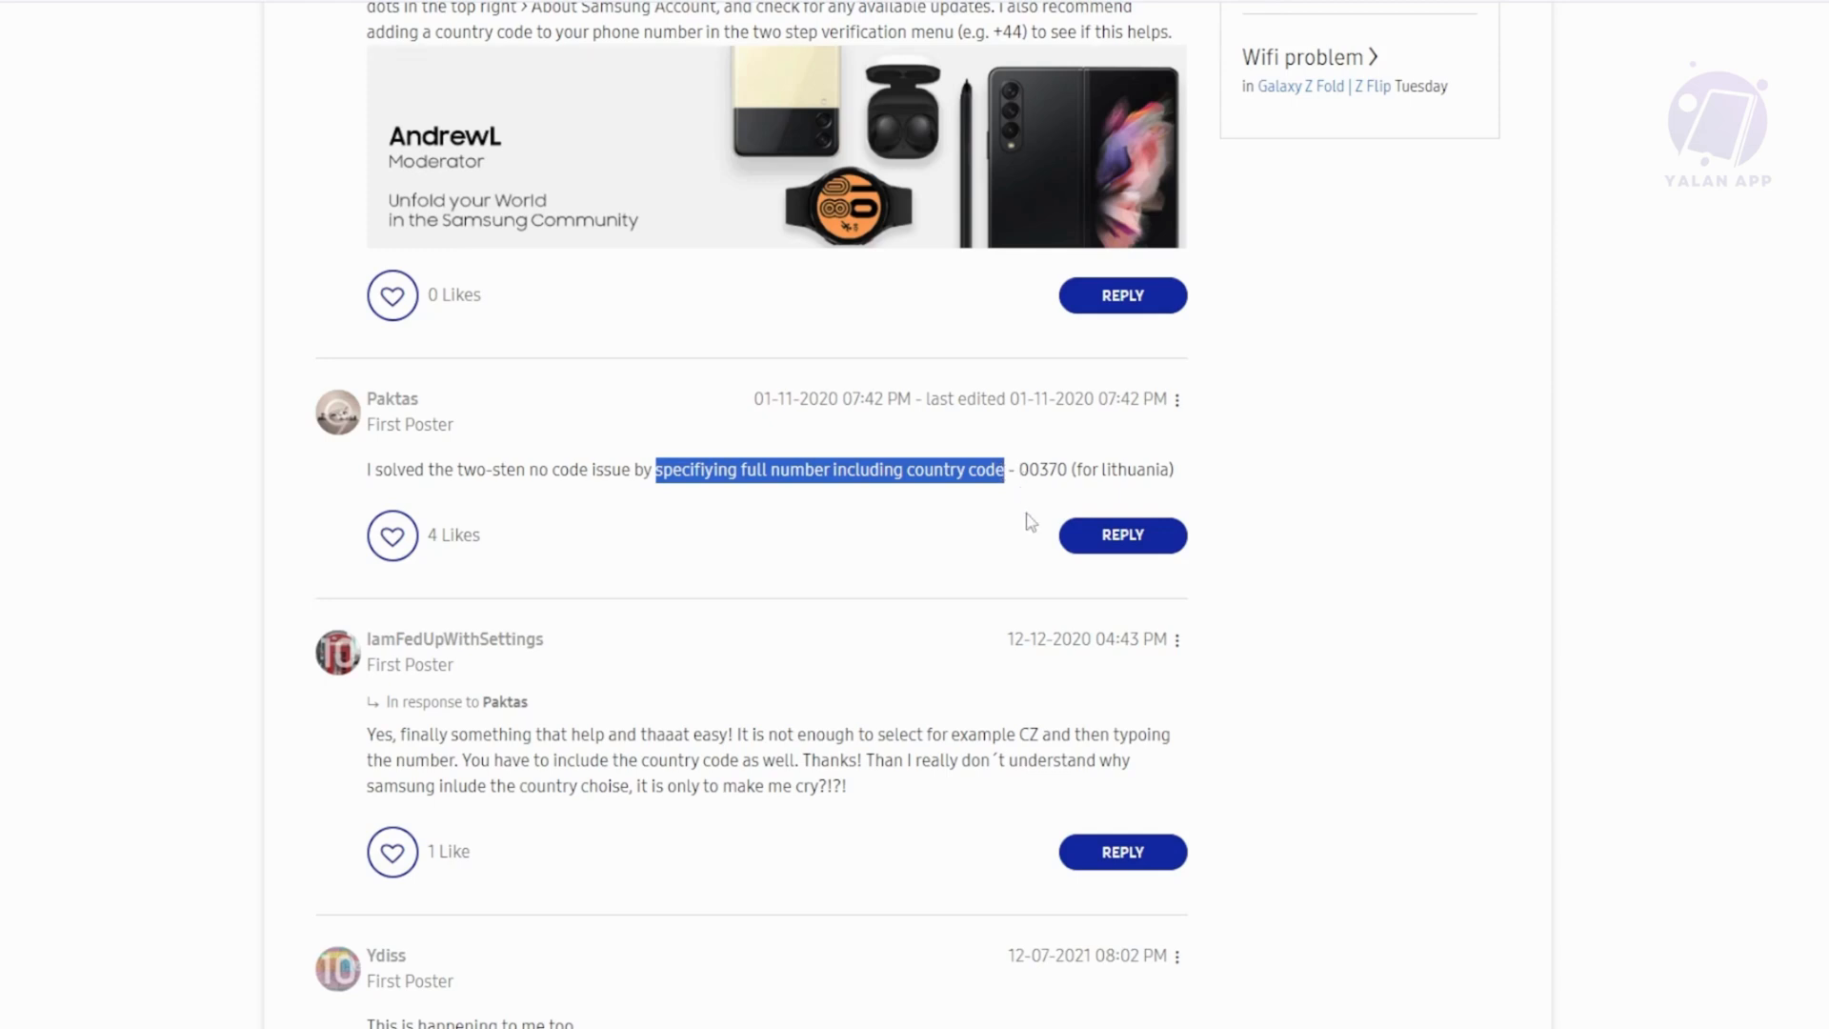